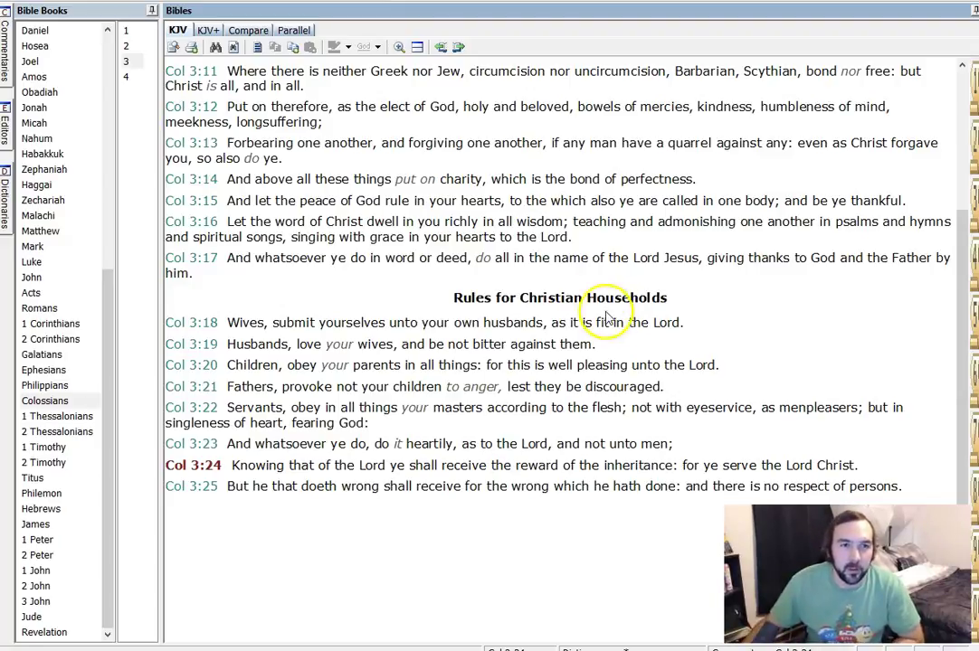
scroll("up", 3)
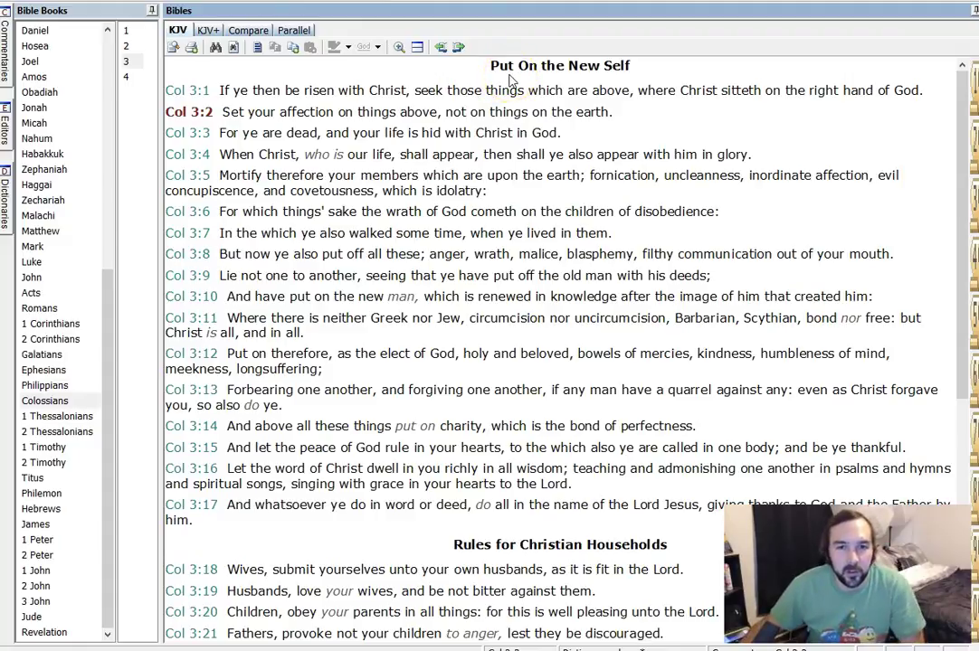
scroll("down", 3)
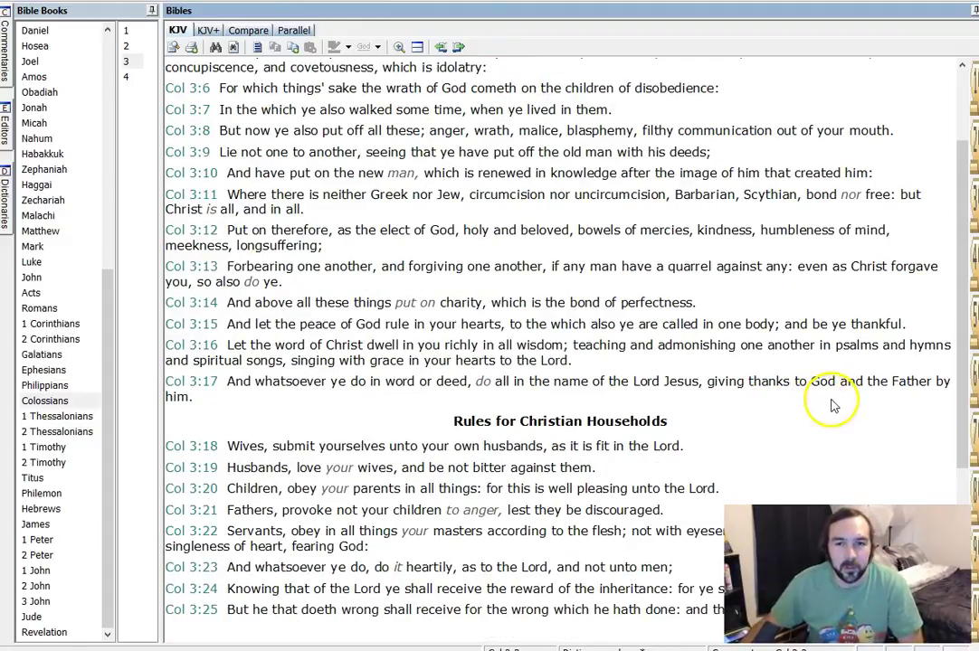
scroll("down", 3)
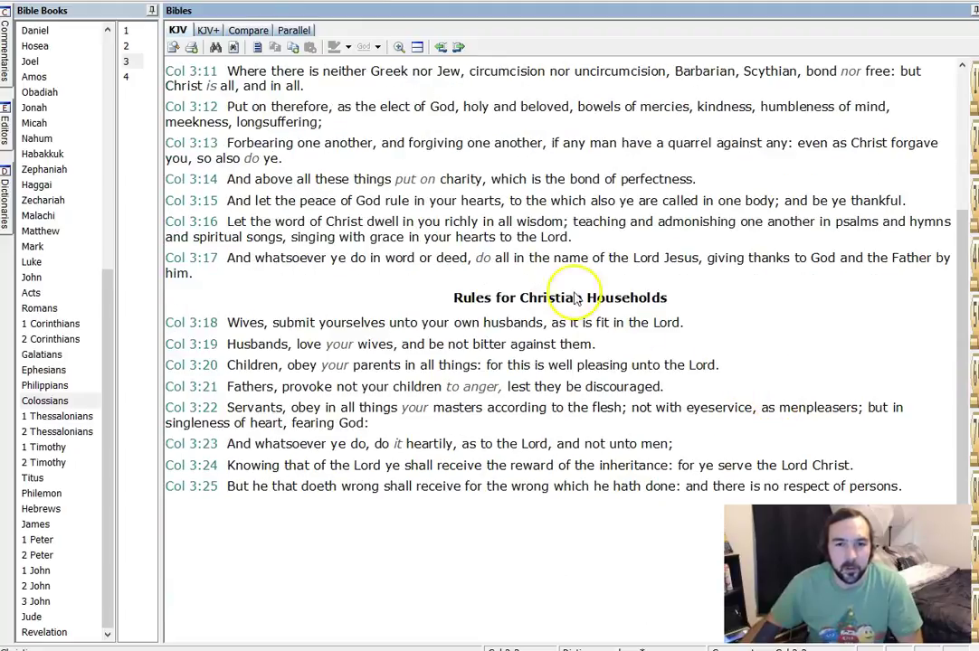
scroll("up", 3)
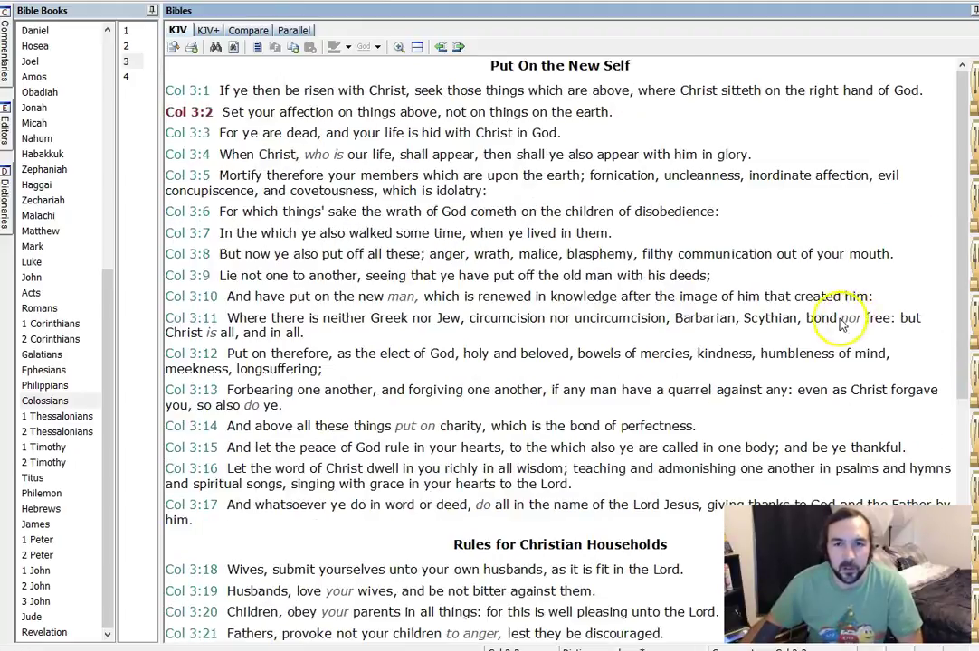
scroll("down", 3)
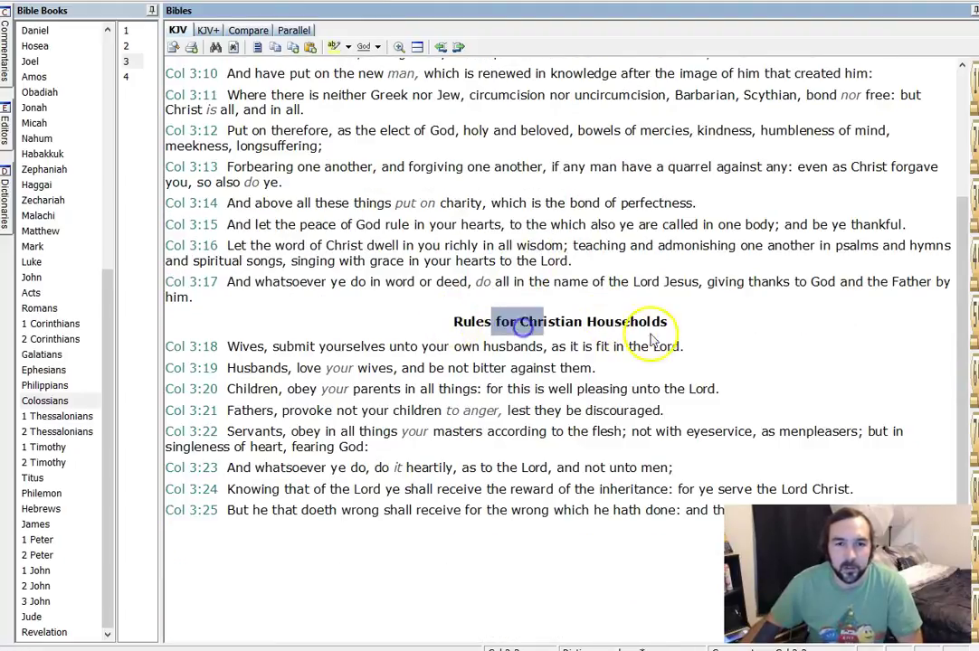
scroll("up", 3)
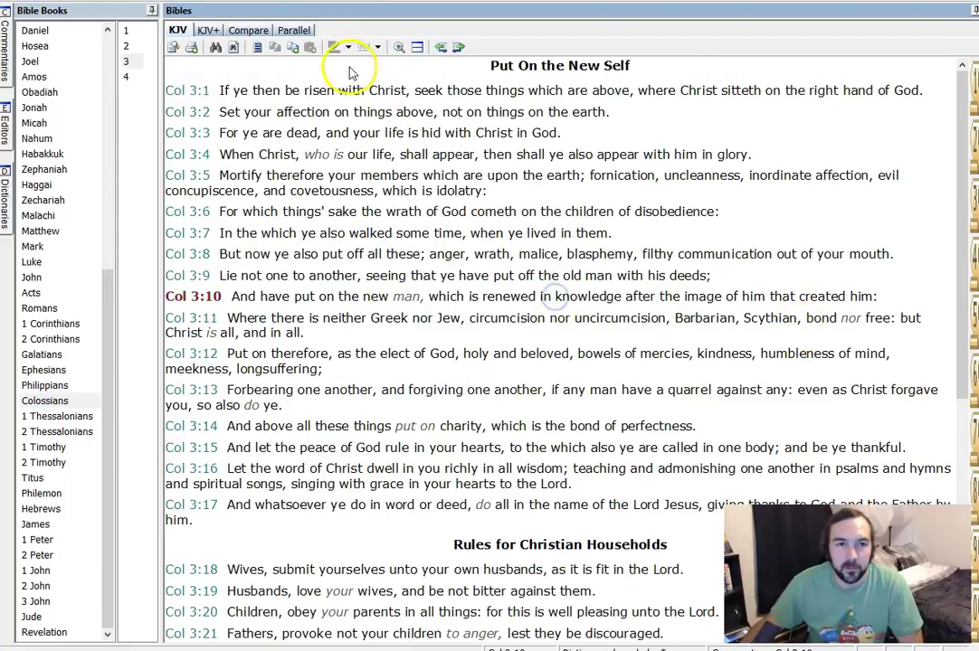
mouse_move(353, 95)
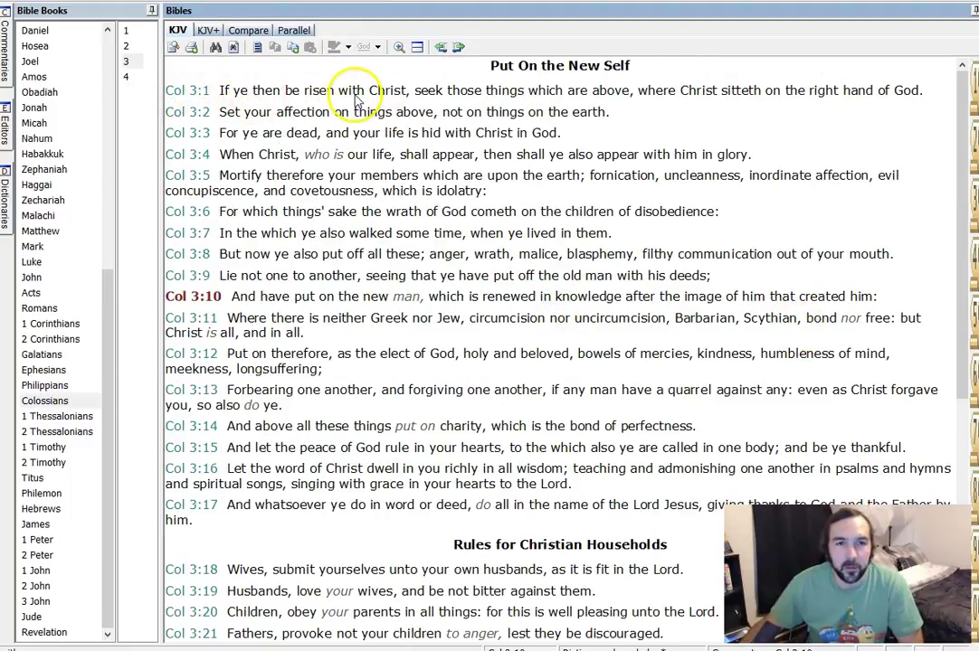
mouse_move(353, 100)
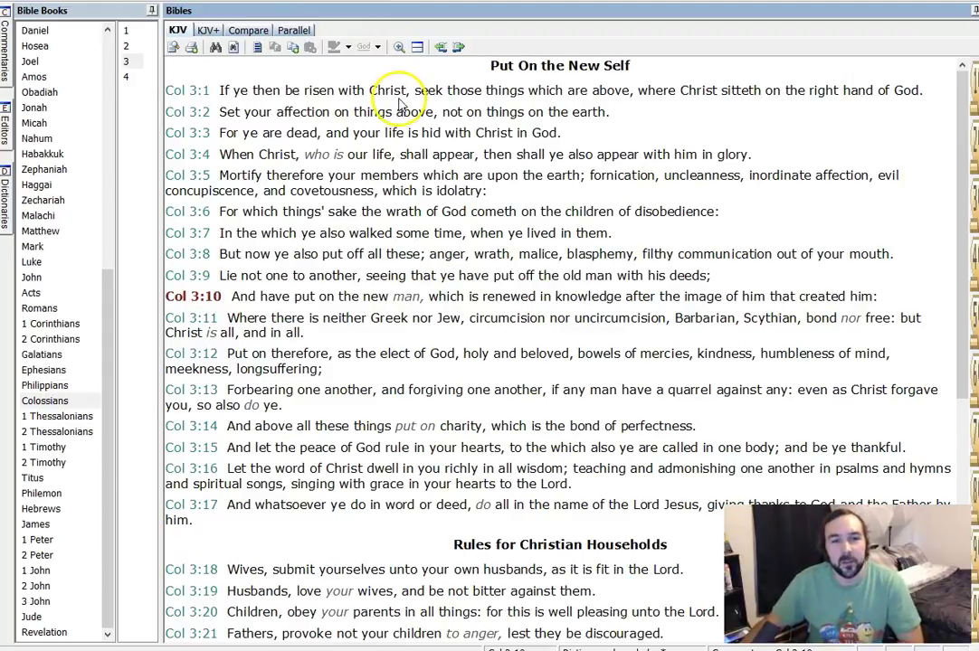
mouse_move(470, 111)
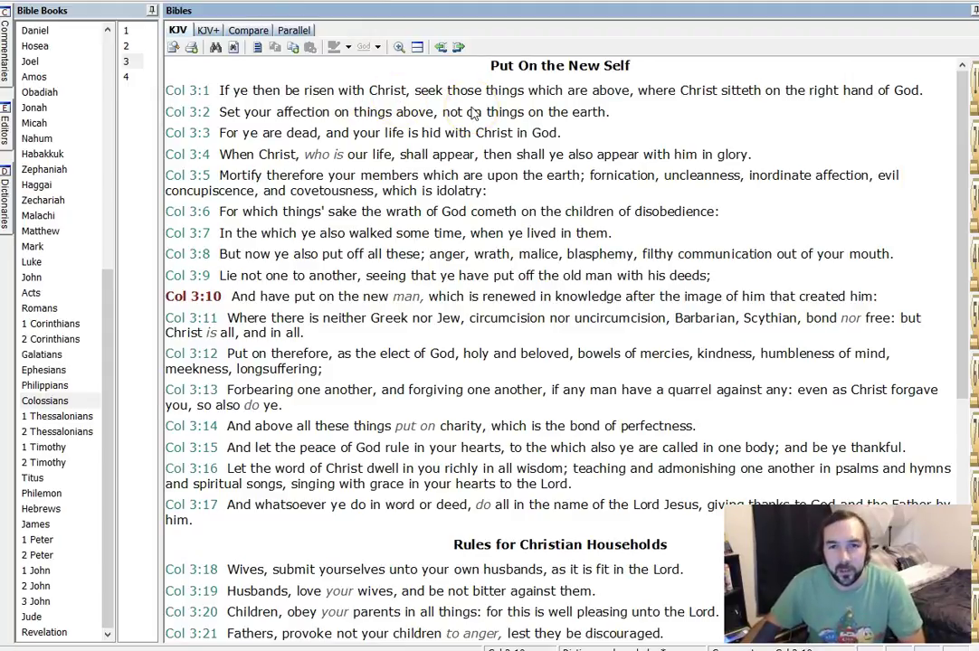
mouse_move(730, 133)
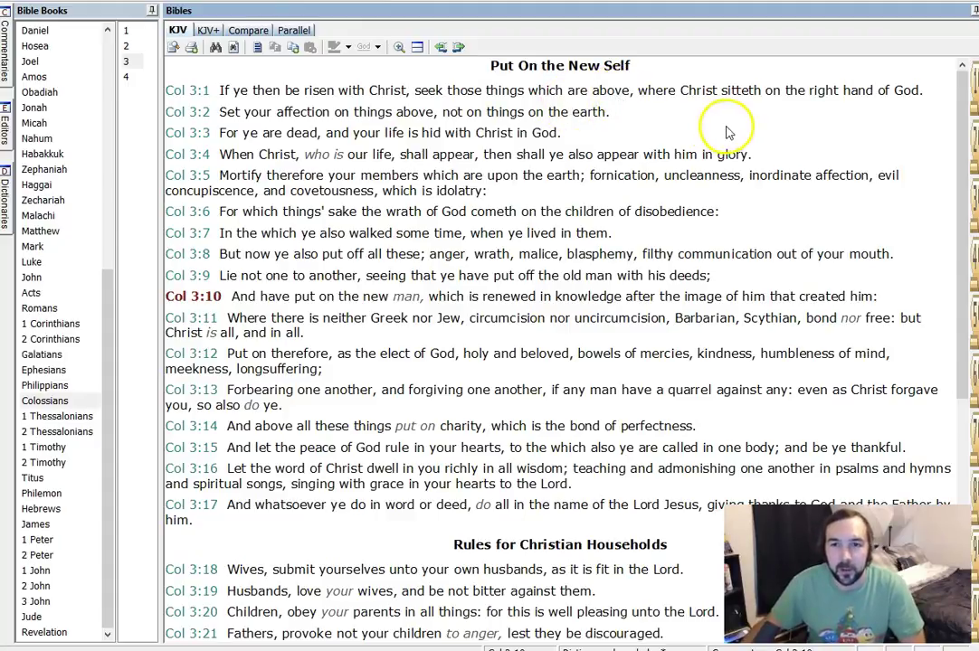
mouse_move(746, 125)
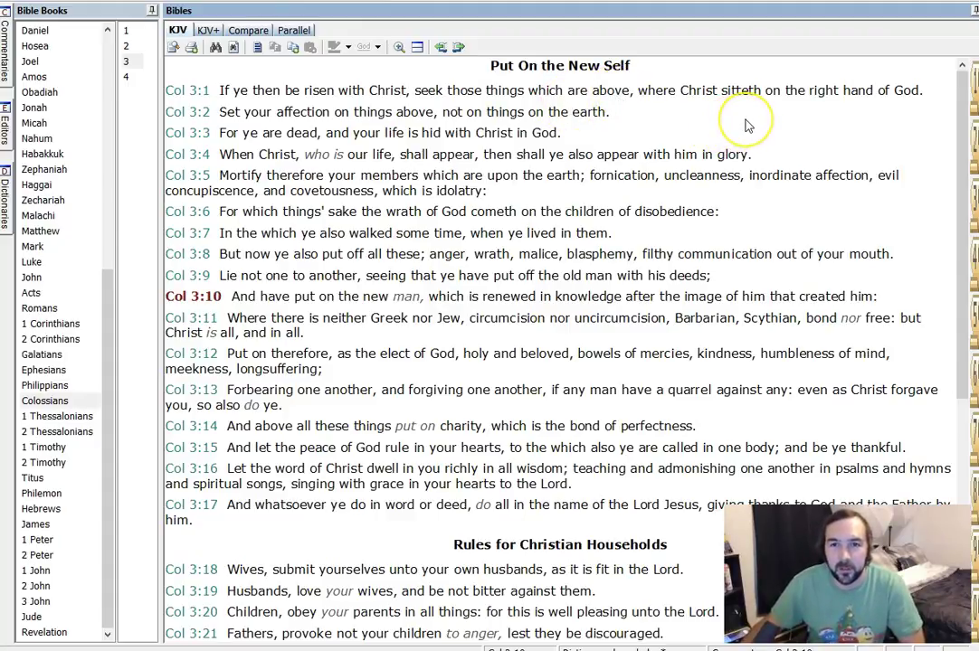
mouse_move(746, 122)
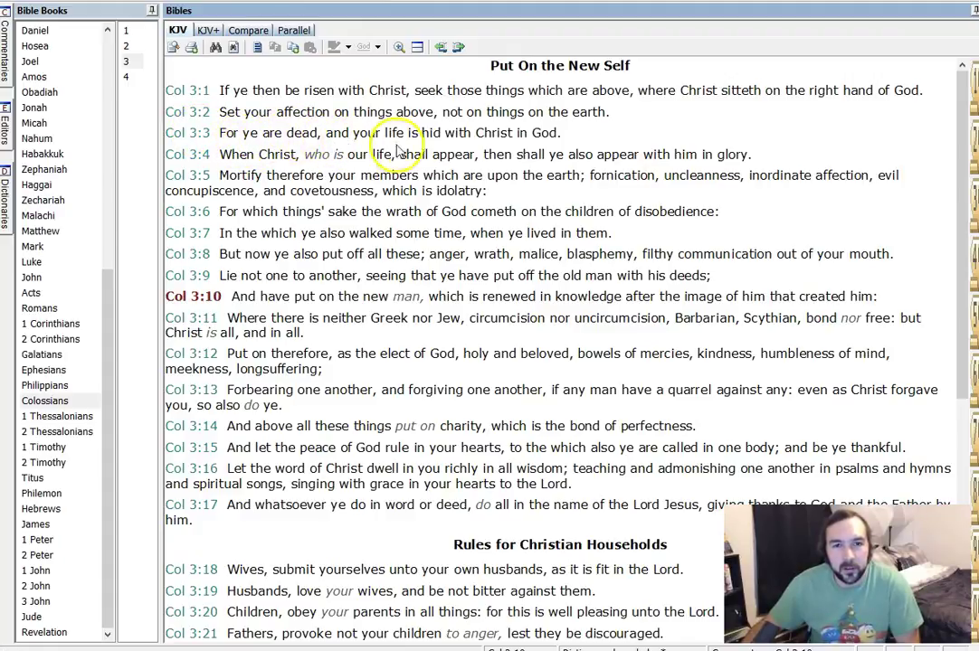
mouse_move(484, 140)
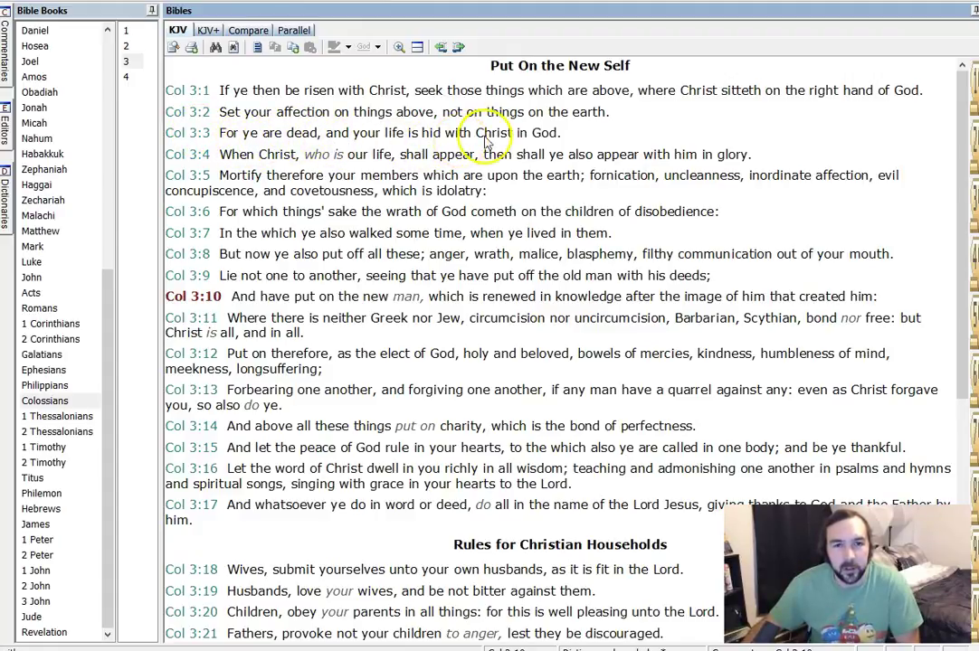
mouse_move(276, 140)
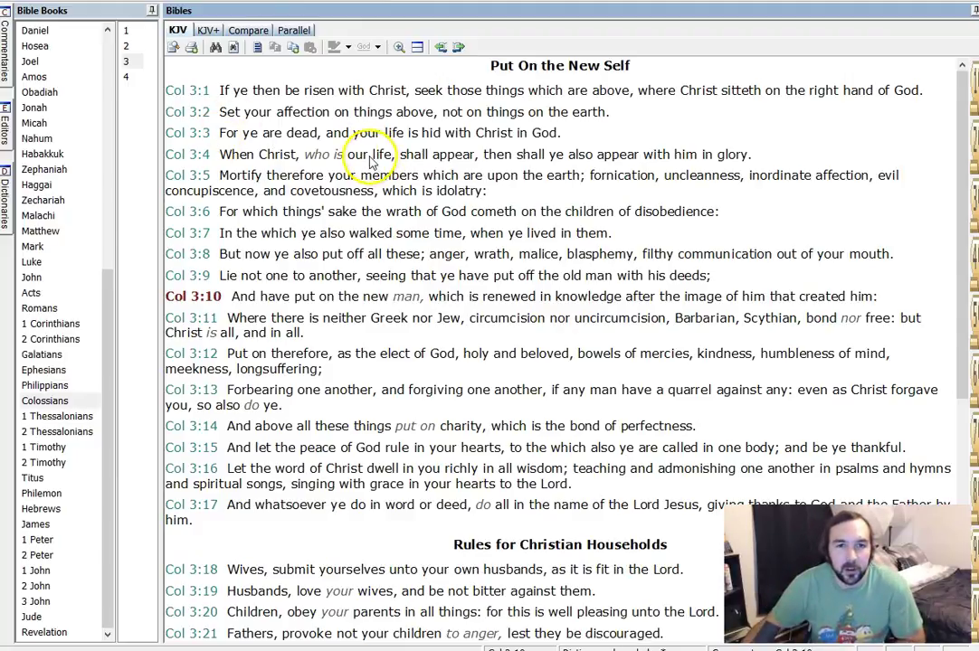
mouse_move(308, 148)
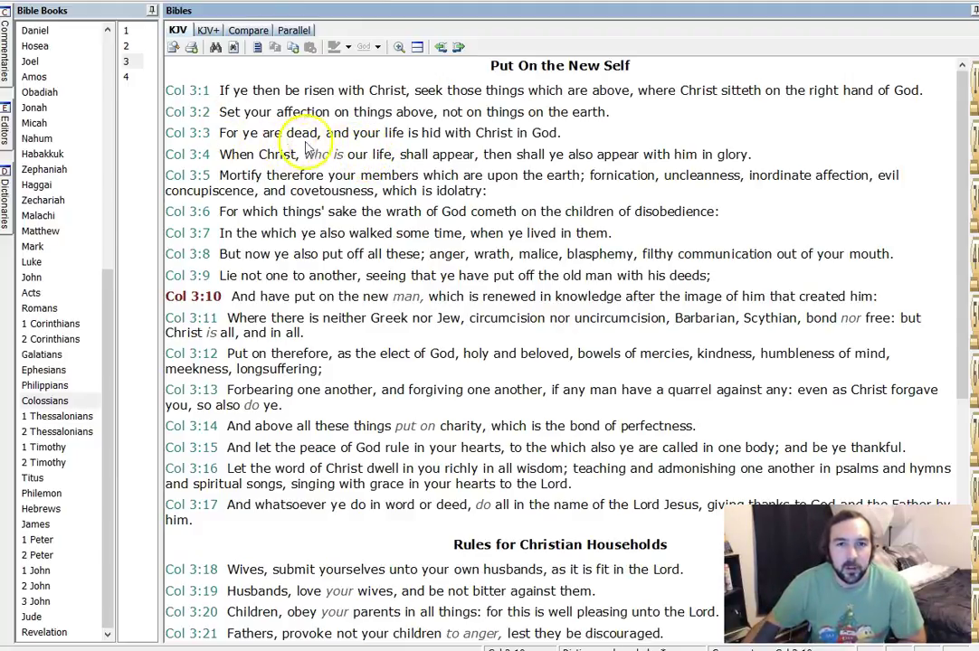
mouse_move(371, 145)
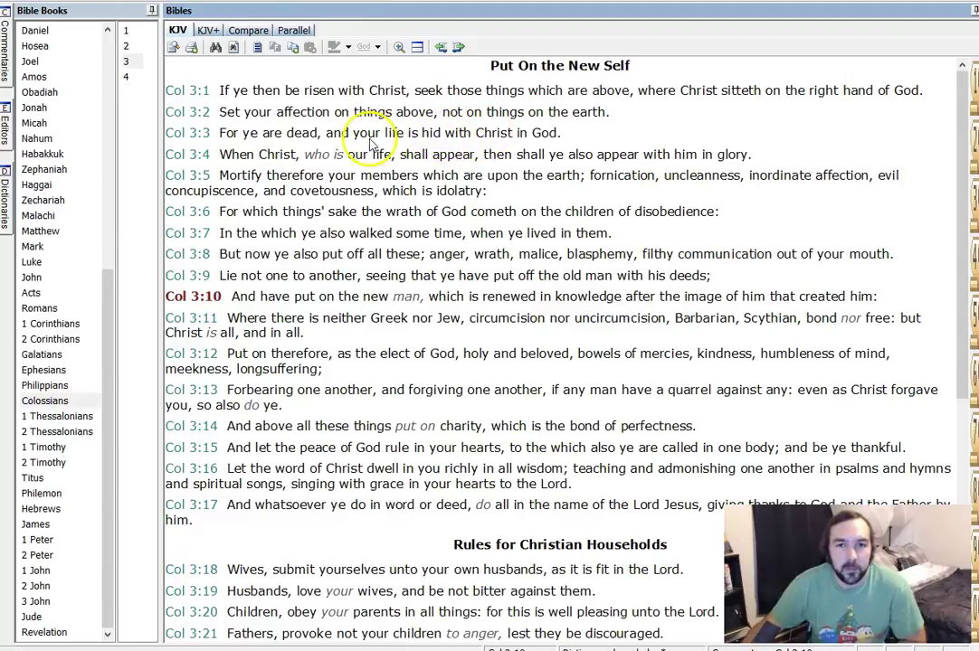
mouse_move(237, 163)
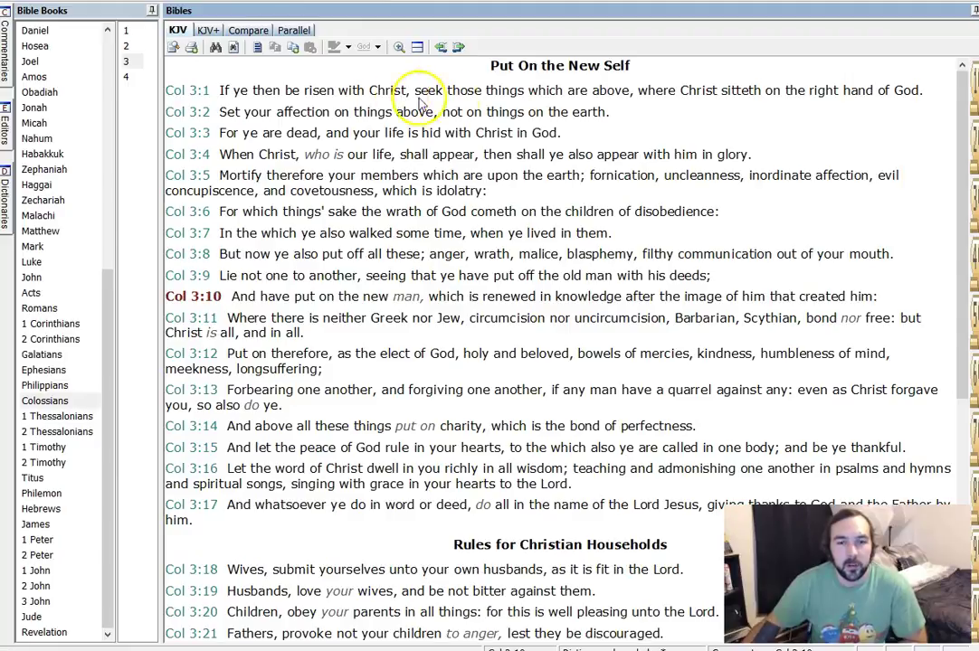
mouse_move(552, 133)
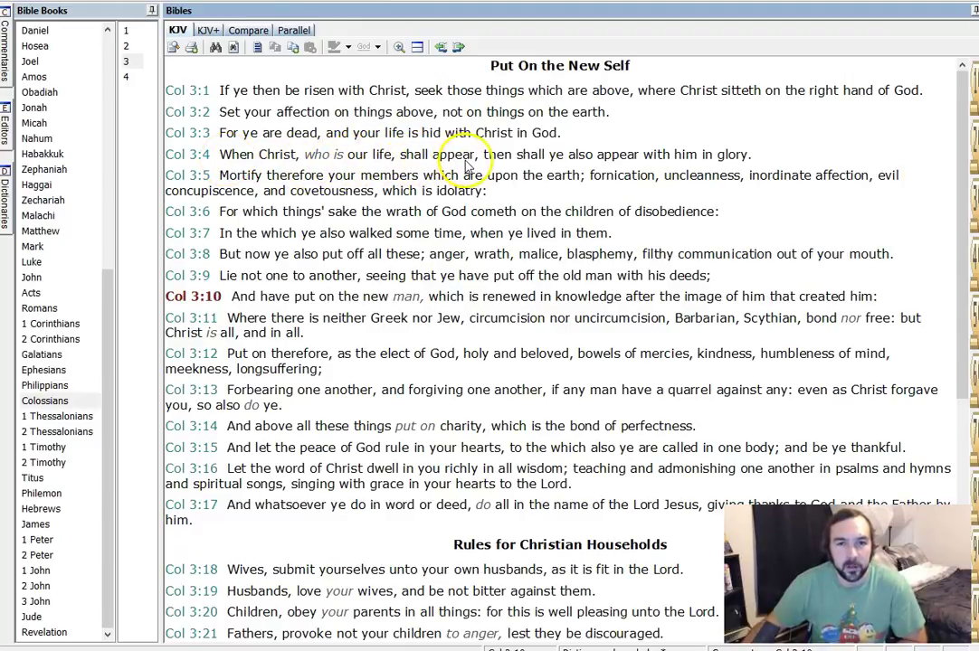
mouse_move(605, 169)
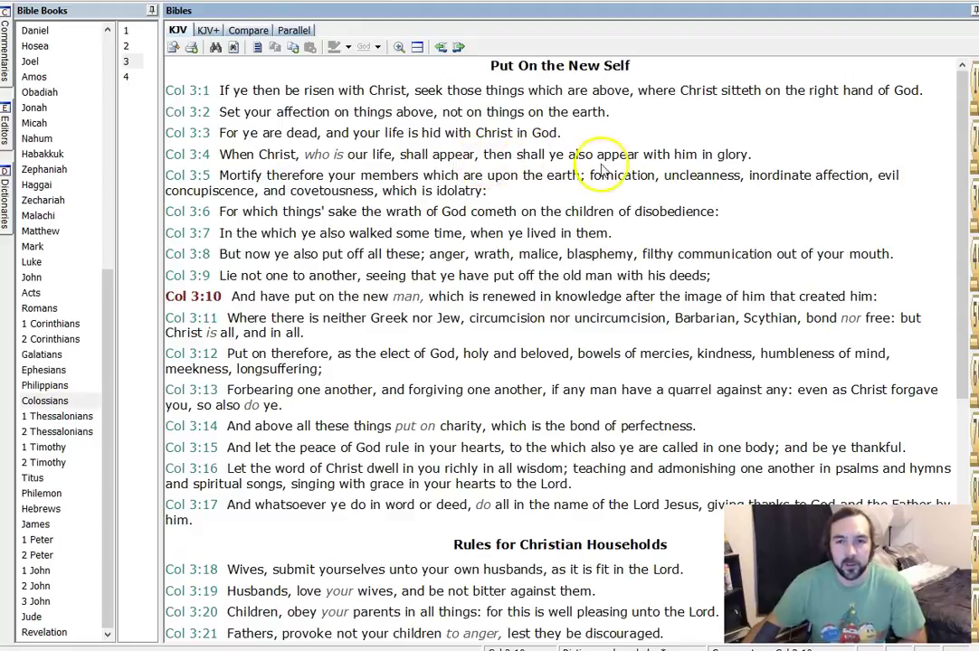
mouse_move(675, 194)
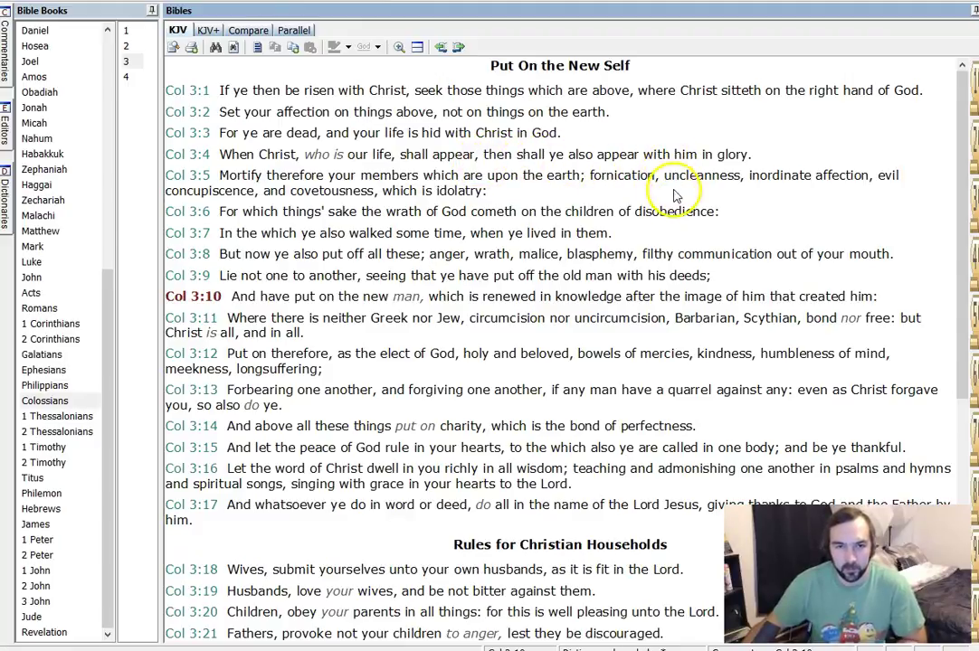
mouse_move(240, 176)
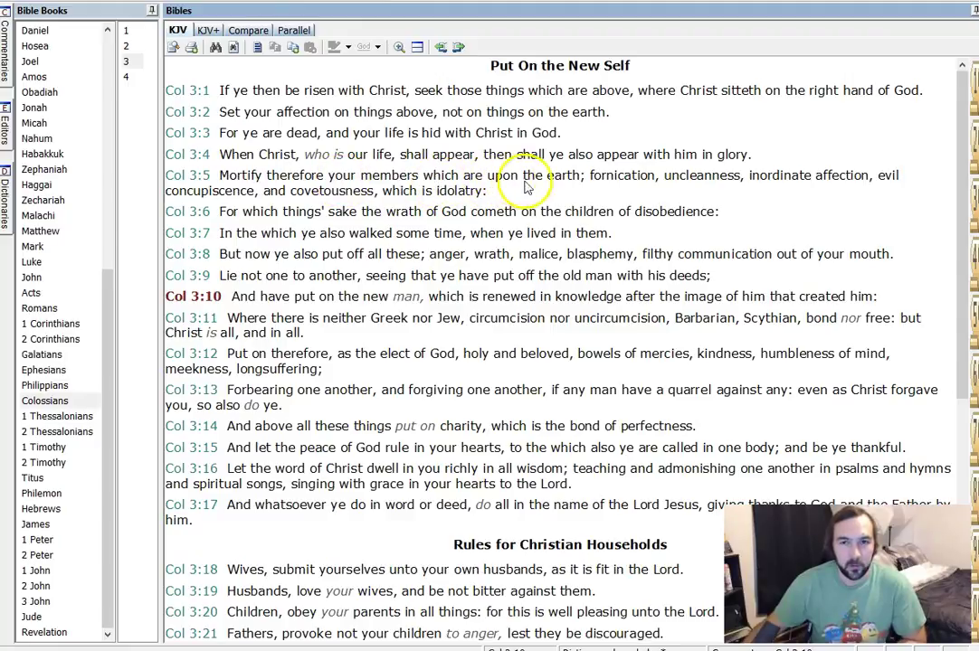
mouse_move(733, 158)
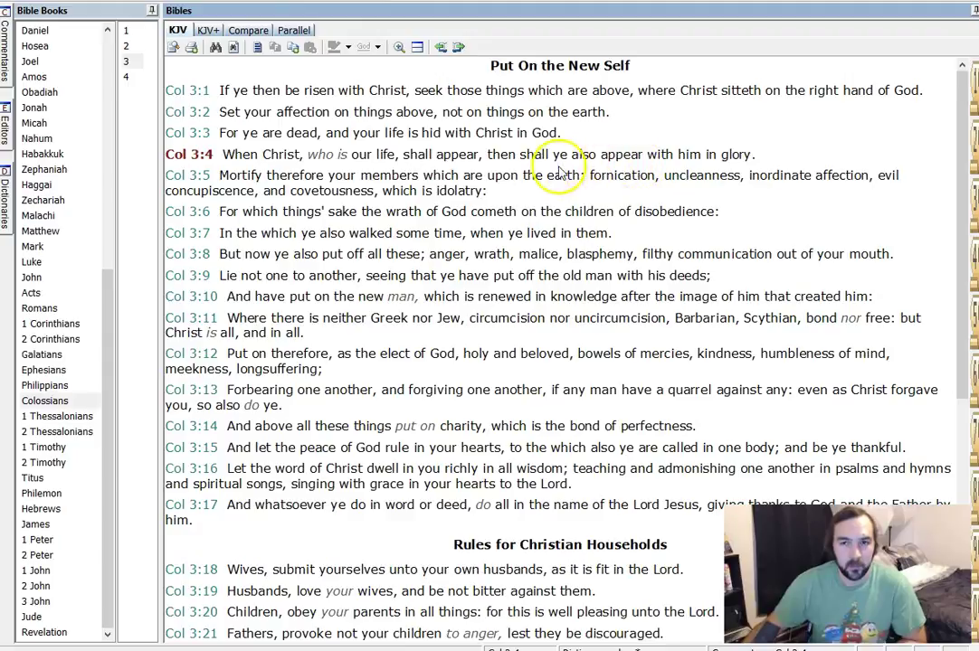
mouse_move(624, 158)
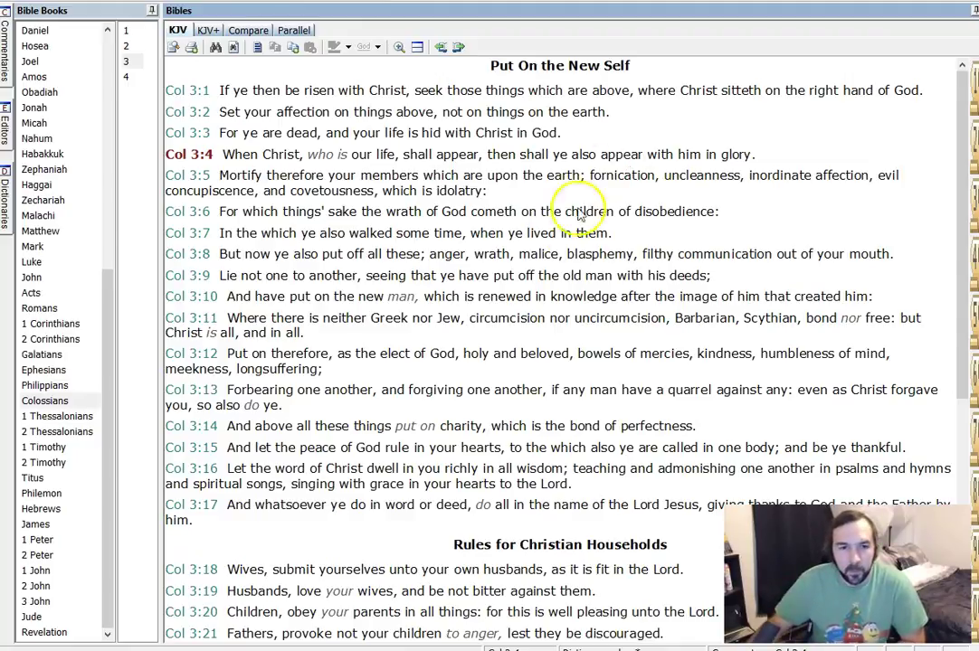
scroll("down", 3)
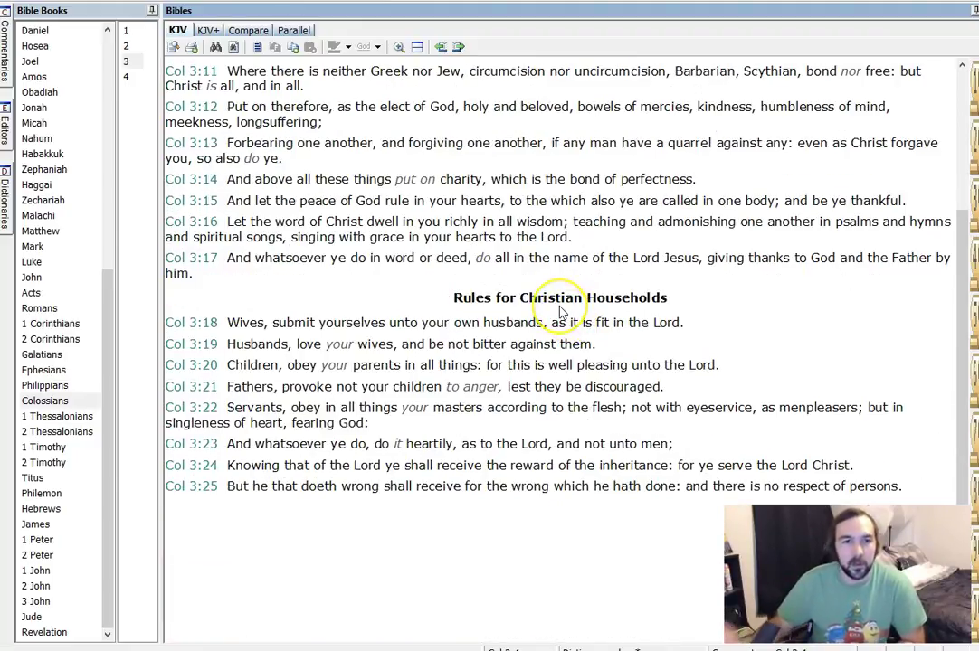
mouse_move(559, 312)
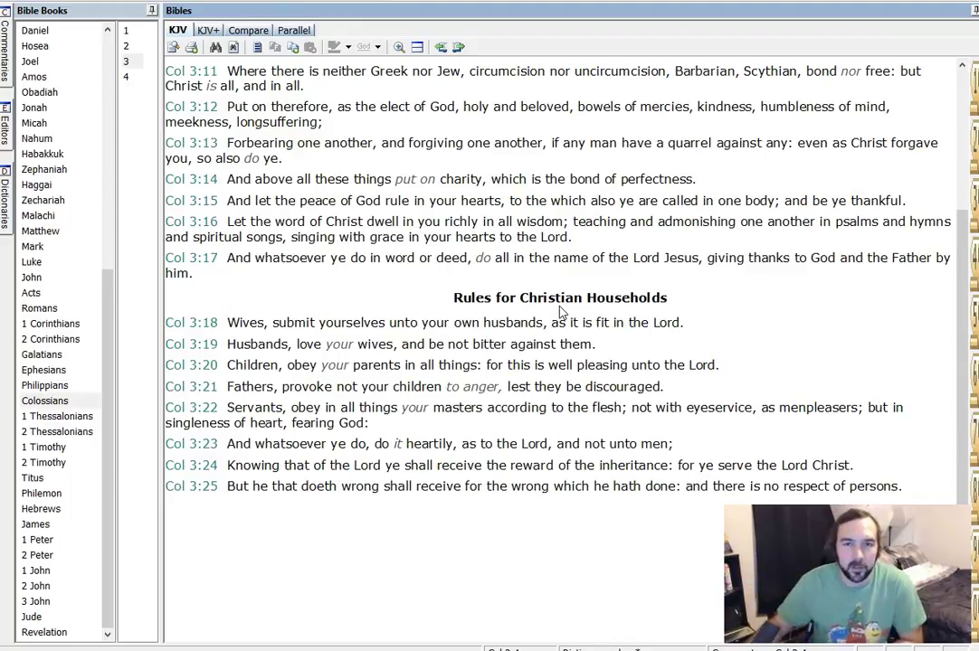
scroll("down", 3)
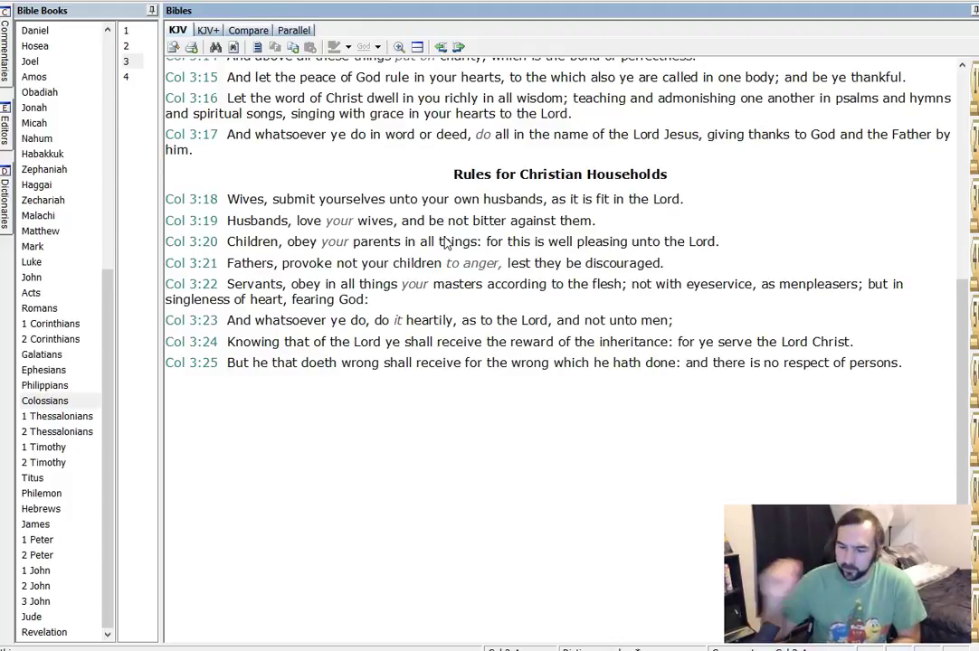
scroll("up", 3)
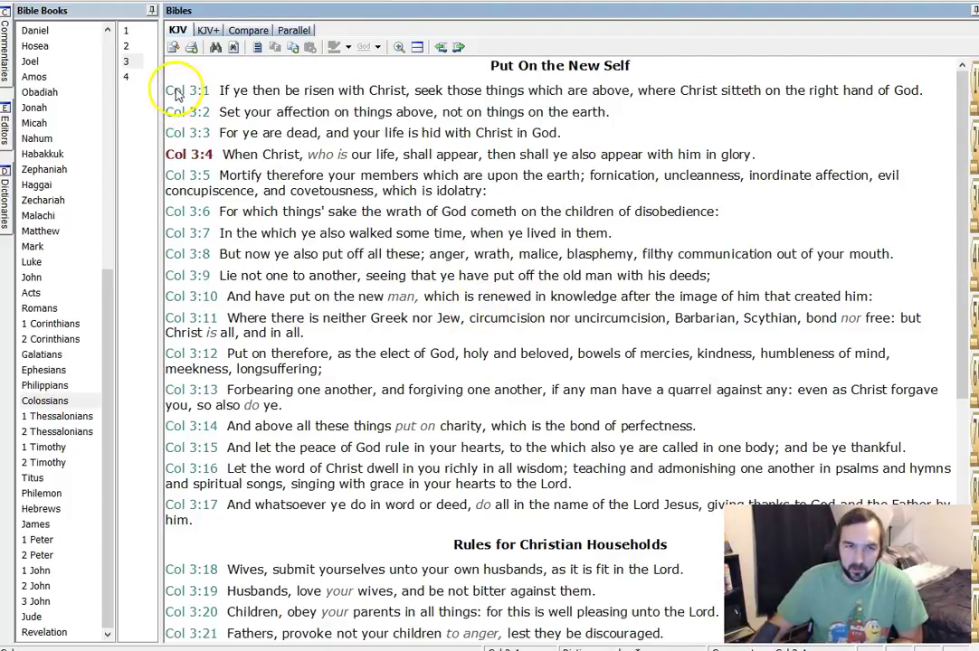
mouse_move(240, 105)
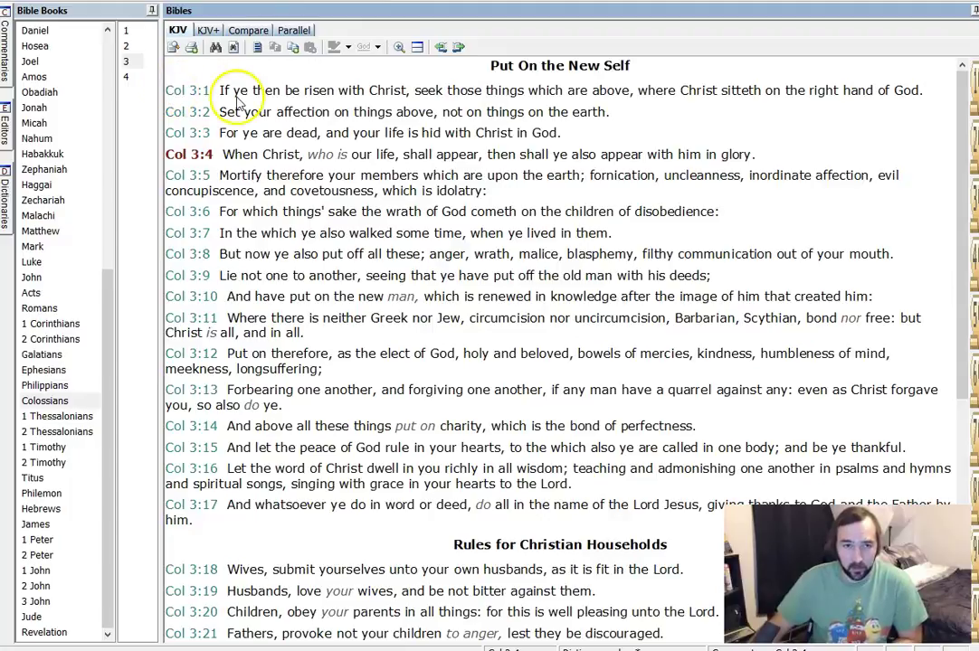
mouse_move(579, 219)
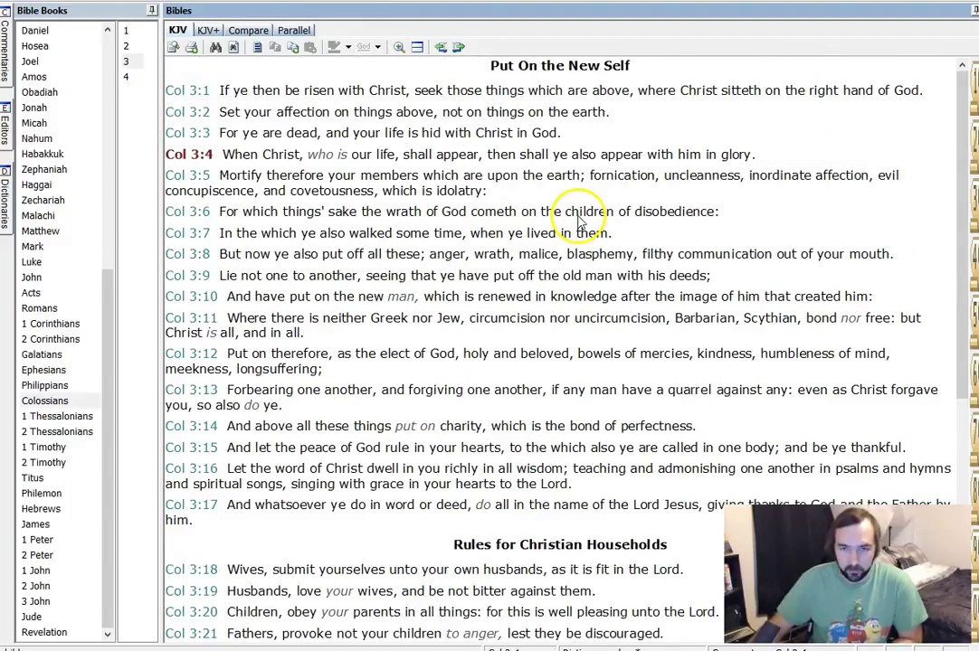